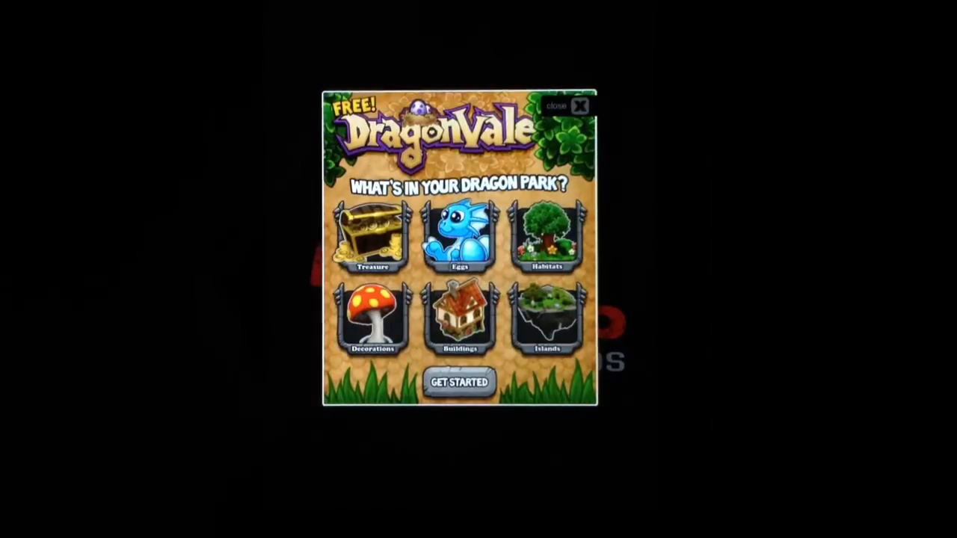
Close the DragonVale ad popup to reveal the pause menu
{"action": "left_click", "coordinate": [580, 104]}
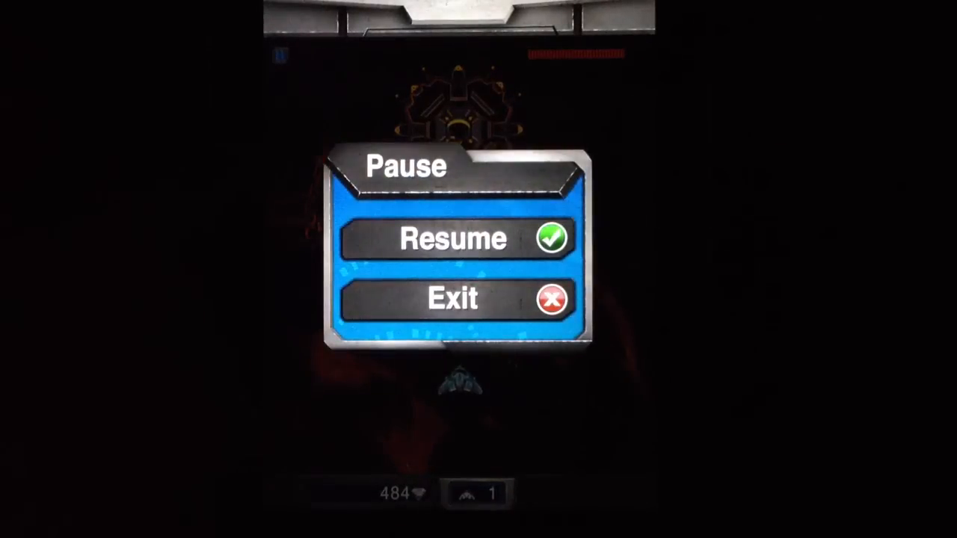
Exit the paused game and launch a new mission with Plasma and no pod
{"action": "left_click", "coordinate": [452, 297]}
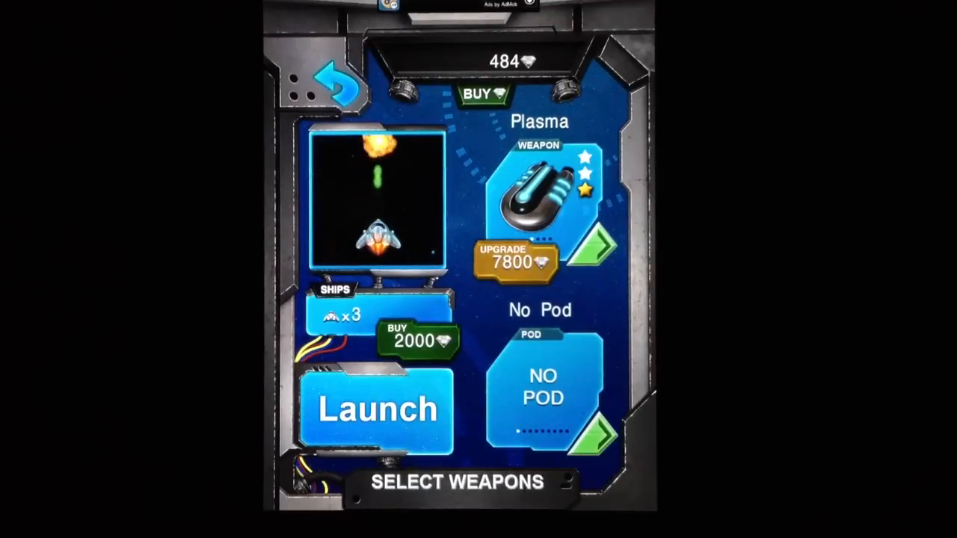
{"action": "left_click", "coordinate": [377, 409]}
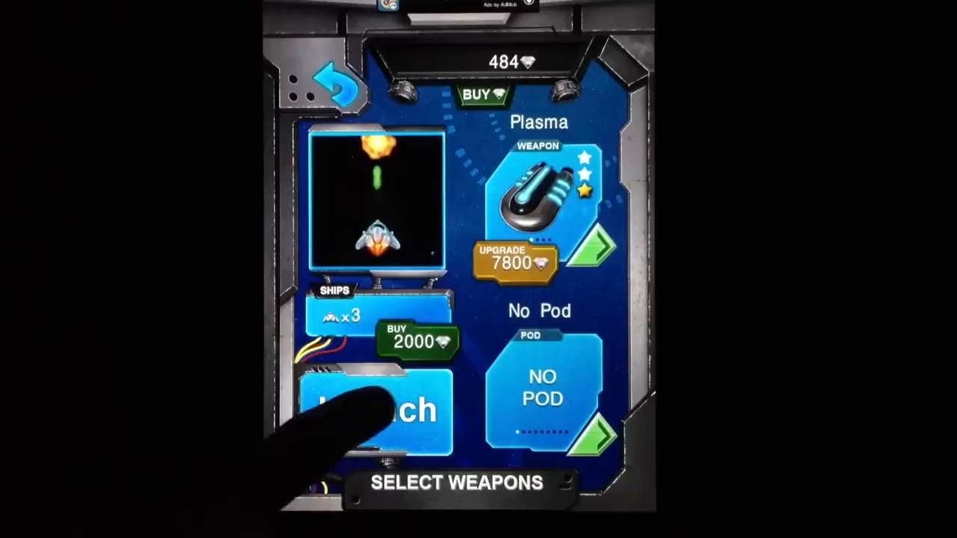
{"action": "left_click", "coordinate": [377, 407]}
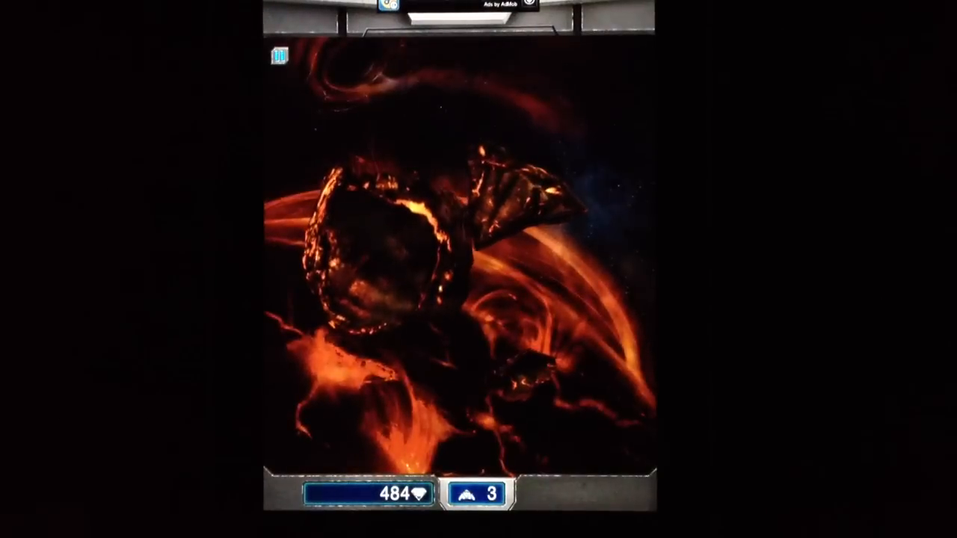